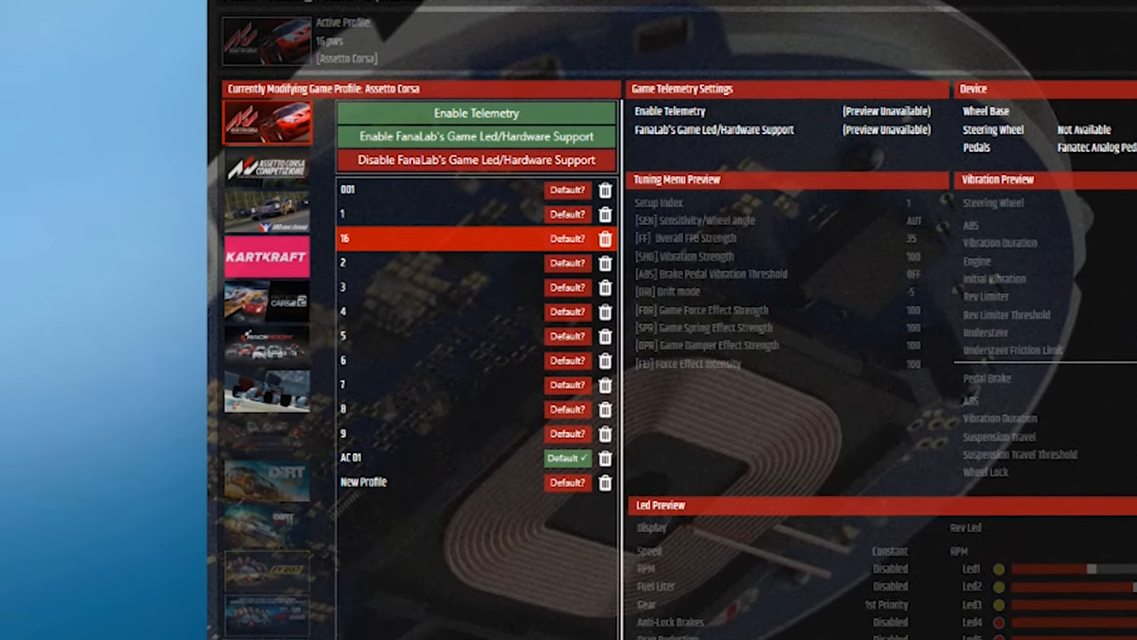
Show the LED page with display digits, rev-LED RPM thresholds 37.8 to 99, and flag colors.
left_click(298, 24)
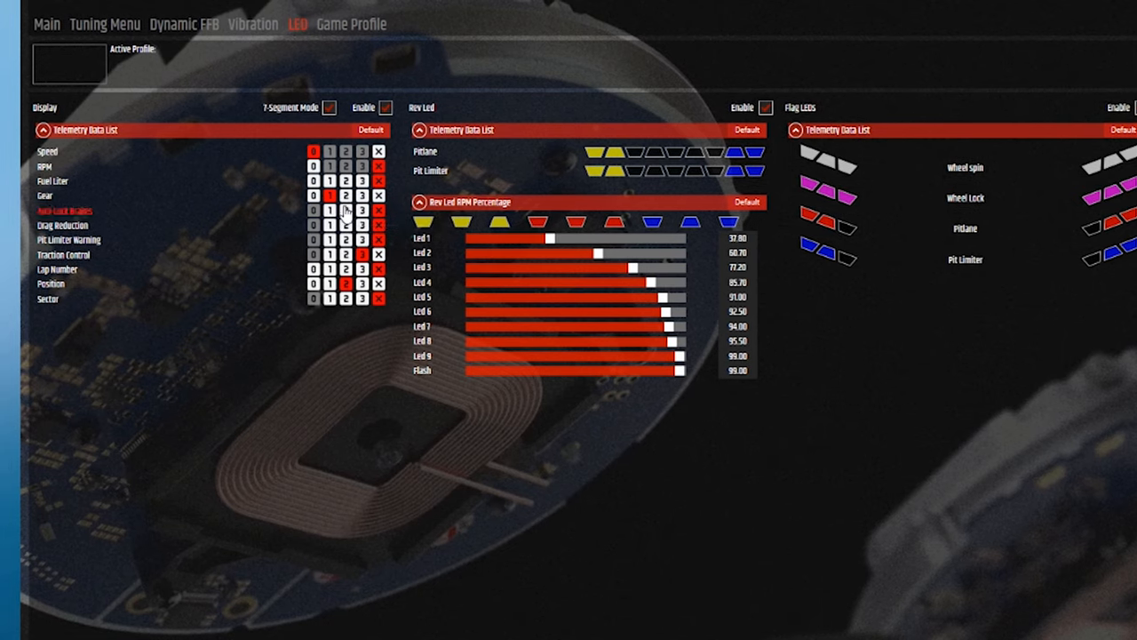